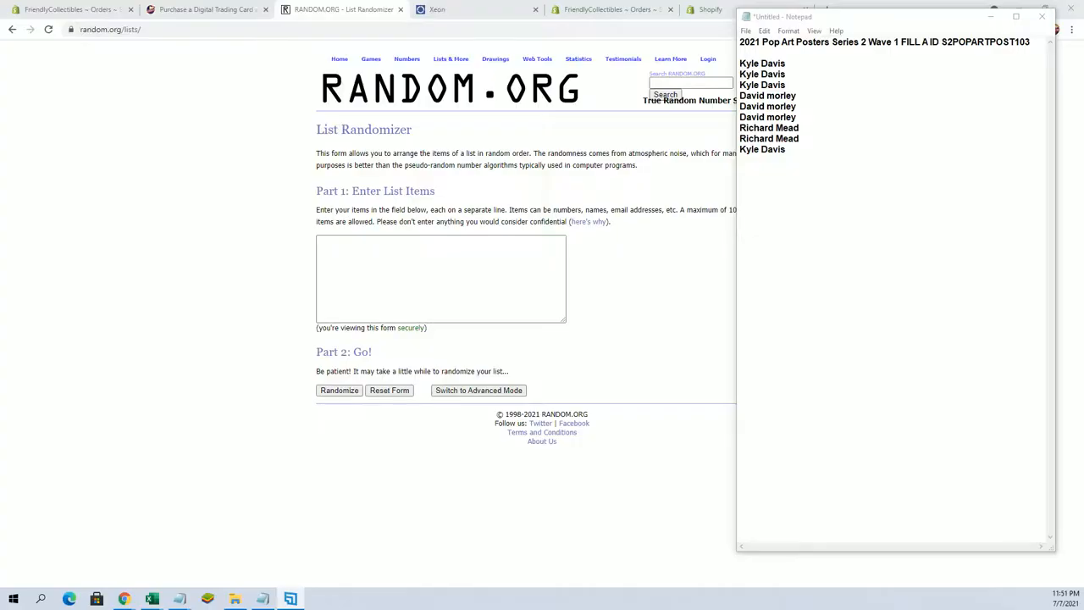
# Select the nine buyer names in the Notepad notes
pyautogui.moveTo(741, 74); pyautogui.dragTo(762, 149)
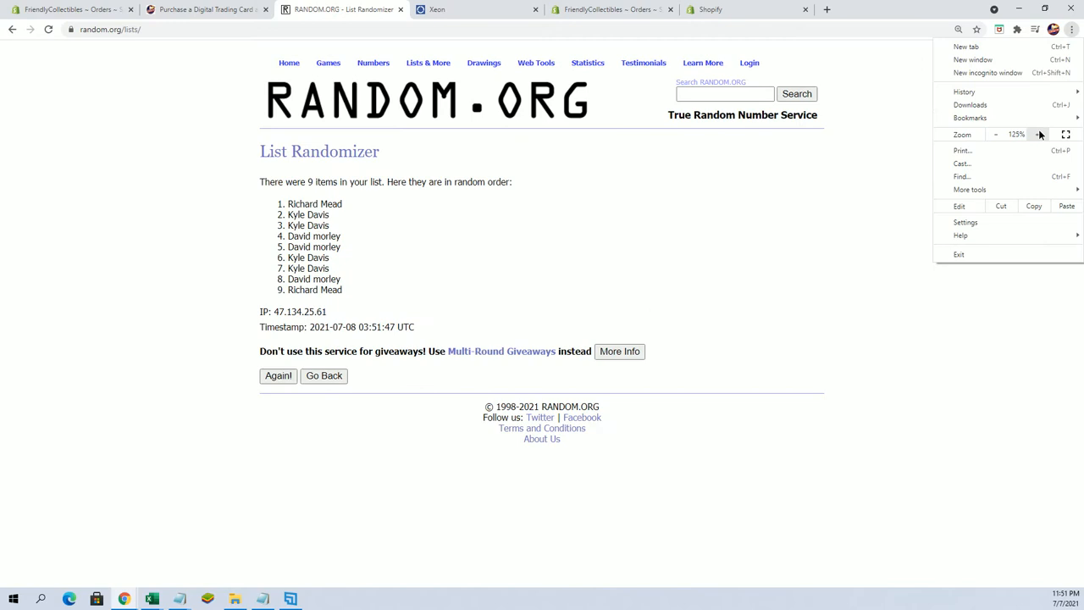
# Zoom in and reshuffle the name list with Again! until seven randomizations
pyautogui.click(1038, 134)
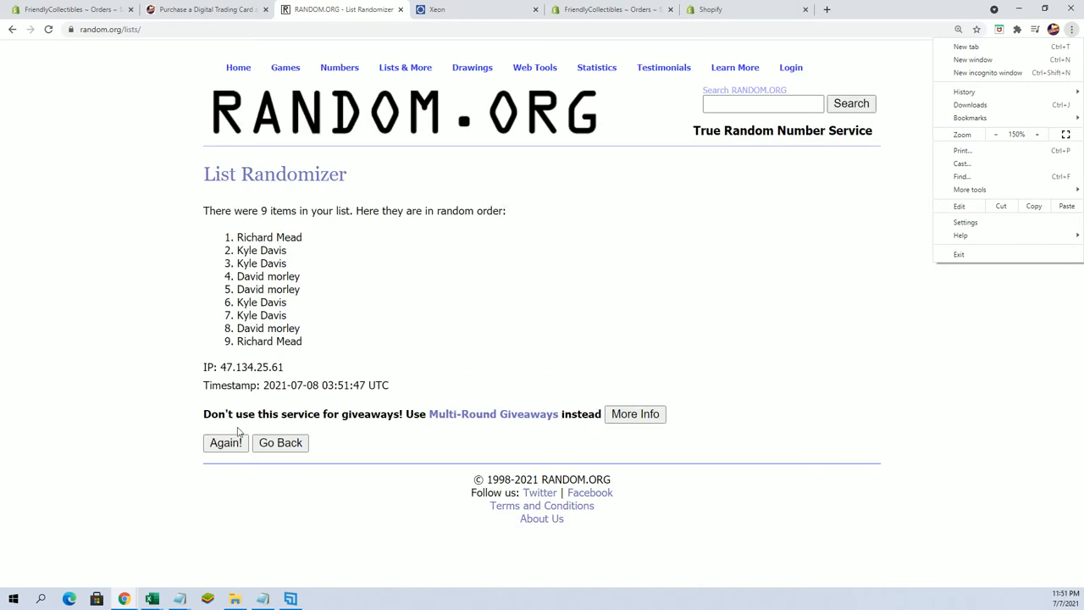
pyautogui.click(226, 443)
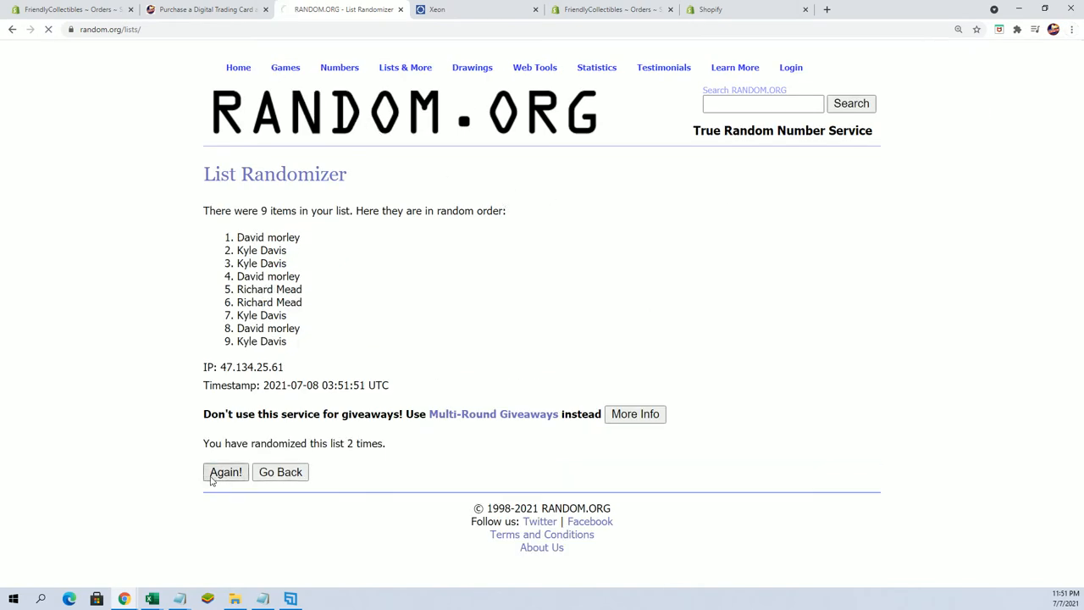
pyautogui.click(226, 472)
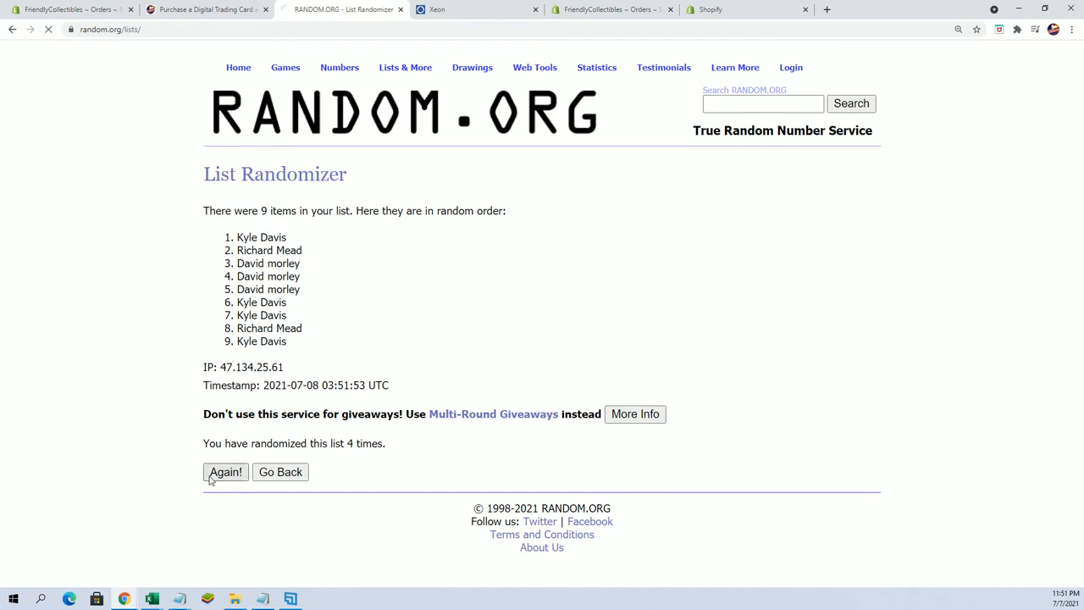
pyautogui.click(226, 472)
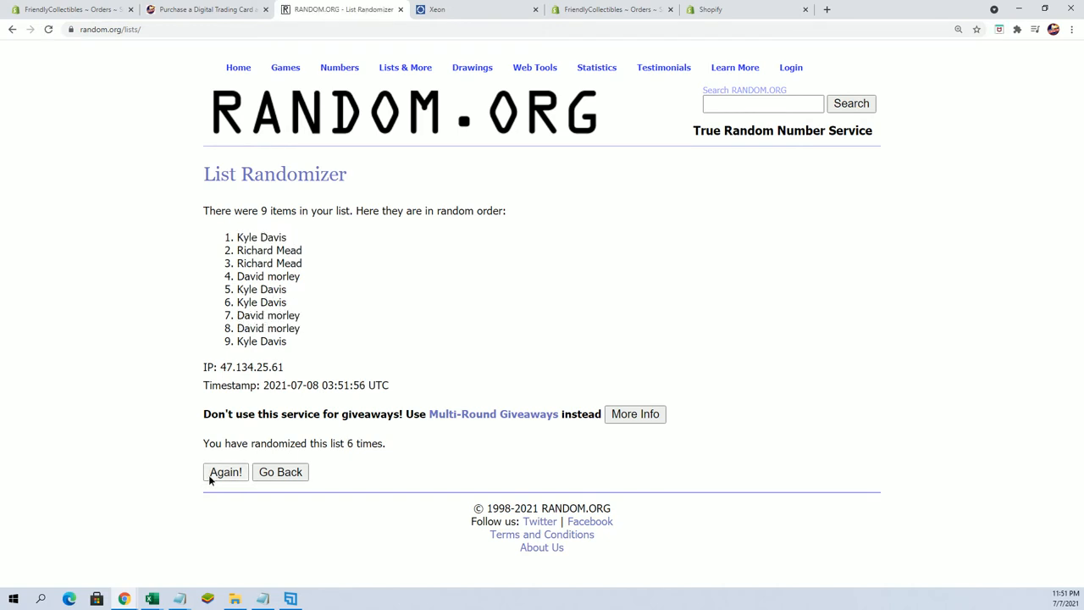
pyautogui.click(225, 472)
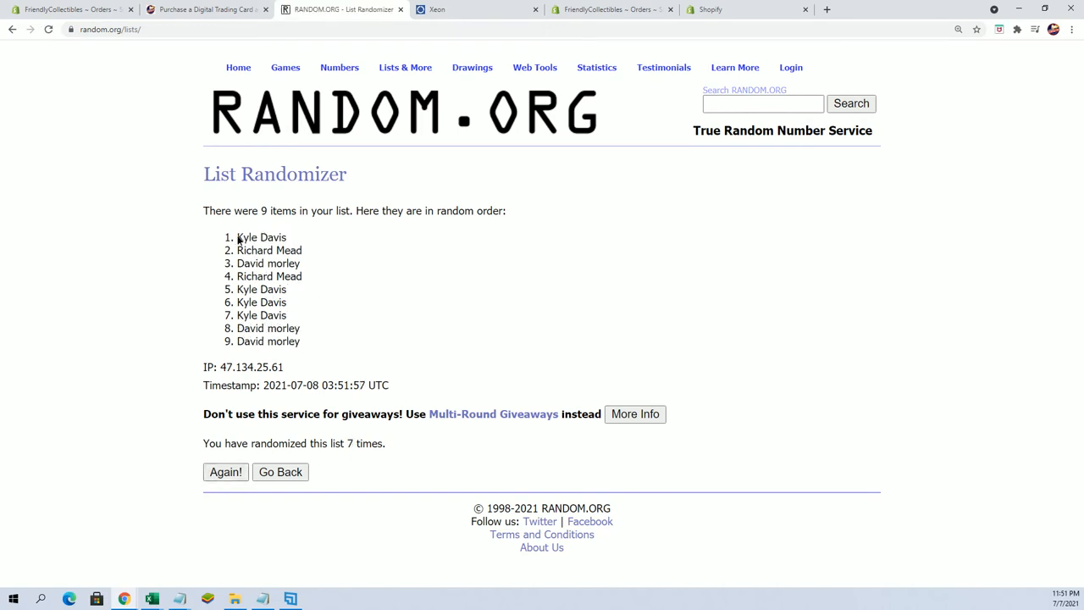
# Highlight the top four names of the seventh shuffle, then switch away
pyautogui.moveTo(237, 237); pyautogui.dragTo(318, 264)
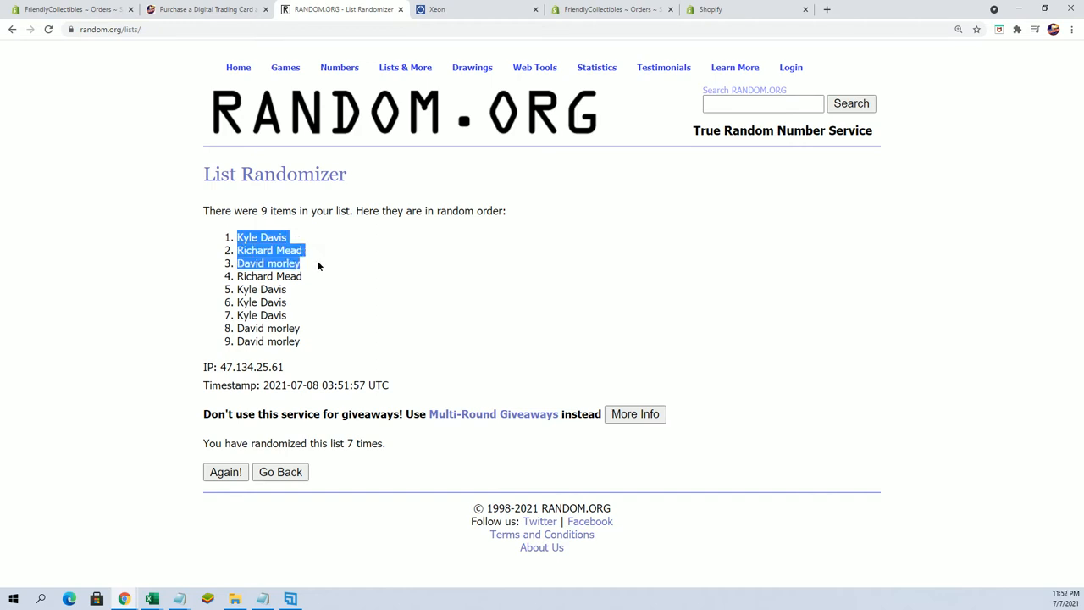
pyautogui.moveTo(319, 265); pyautogui.dragTo(302, 276)
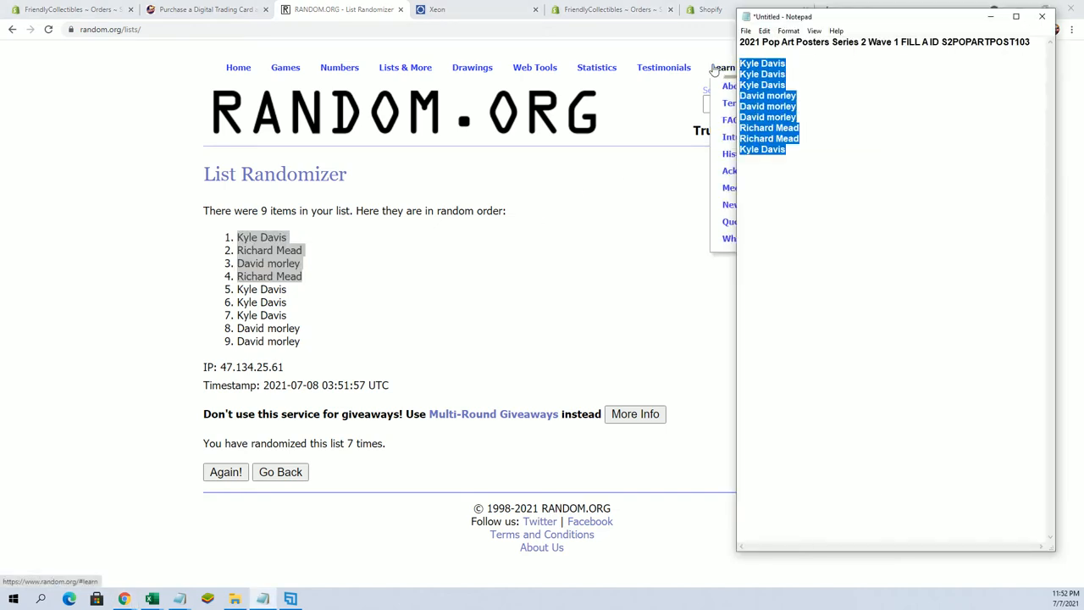
pyautogui.click(203, 9)
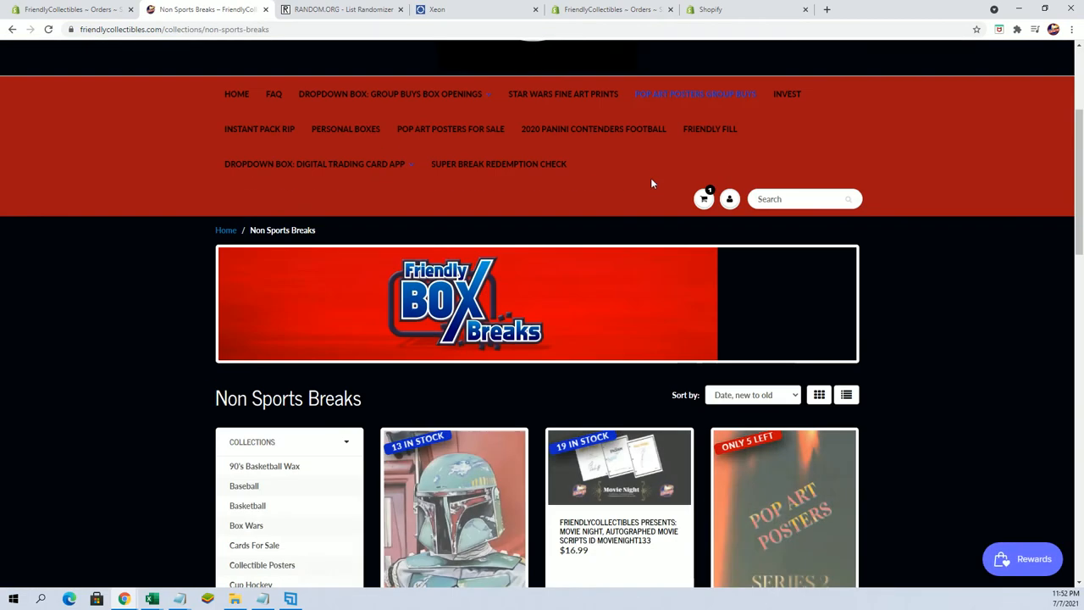
# Scroll the FriendlyCollectibles menu and open the Friendly FILL collection page
pyautogui.scroll(-3)
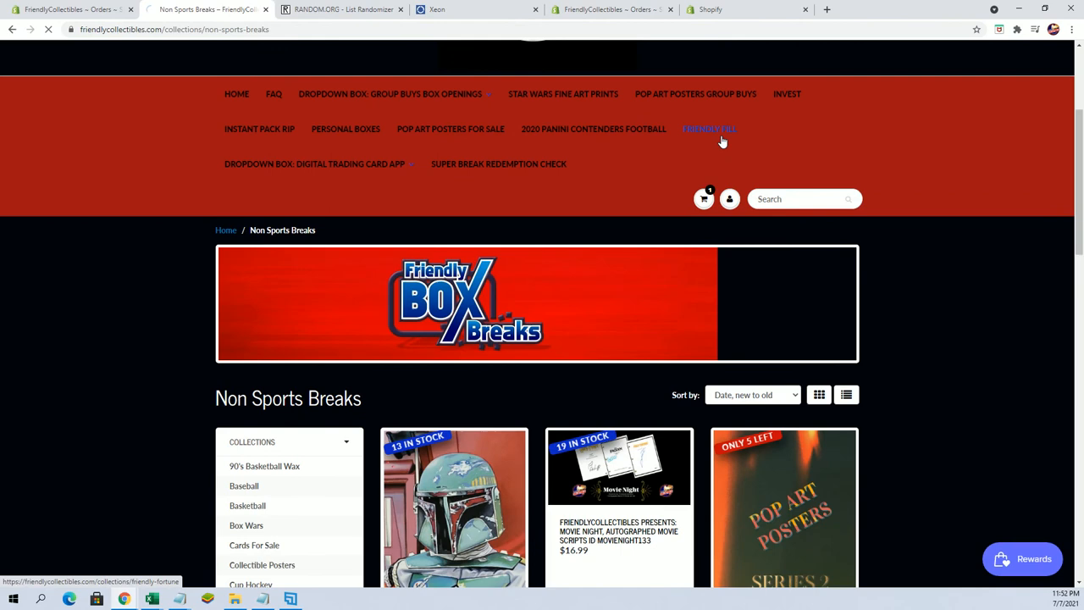
pyautogui.click(709, 129)
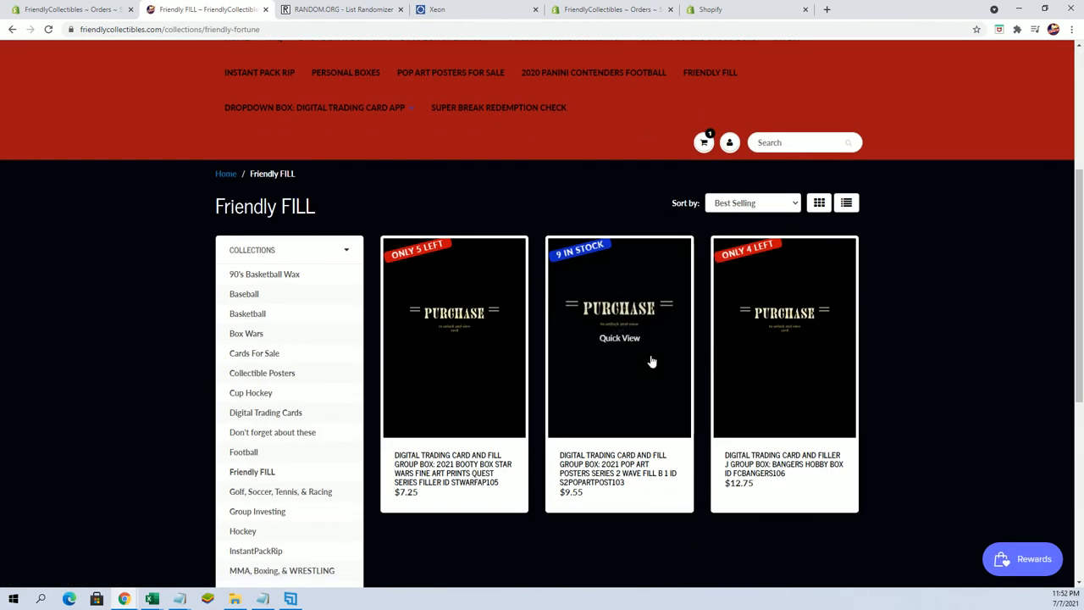
pyautogui.moveTo(672, 305)
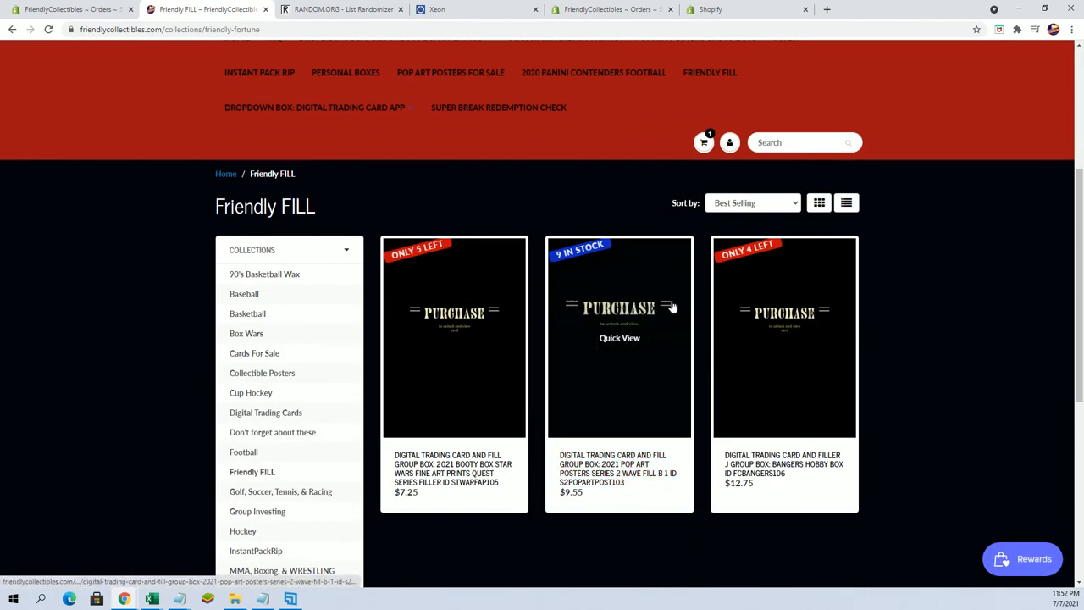
pyautogui.moveTo(117, 314)
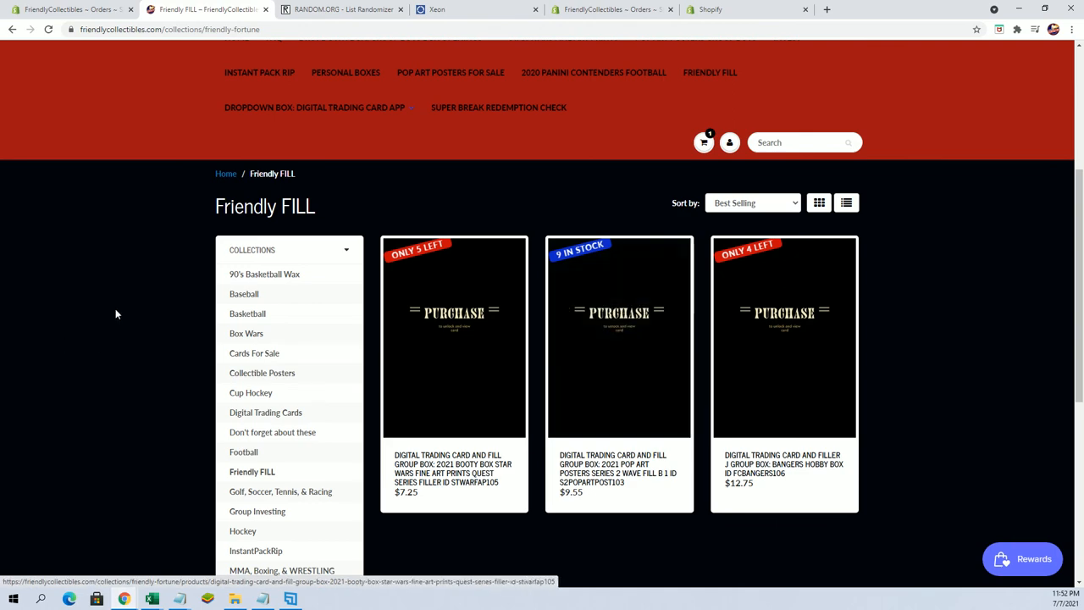